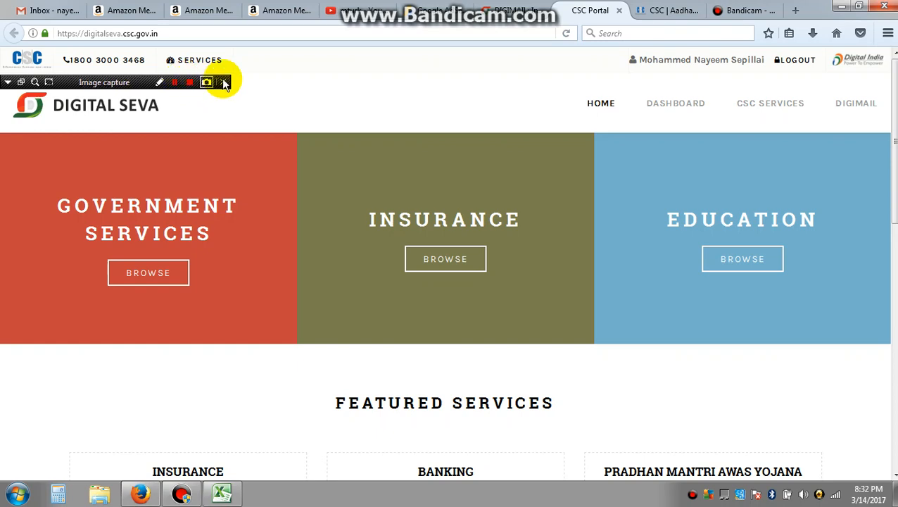
Step: Go through the account dashboard to the SERVICES catalogue
click(206, 82)
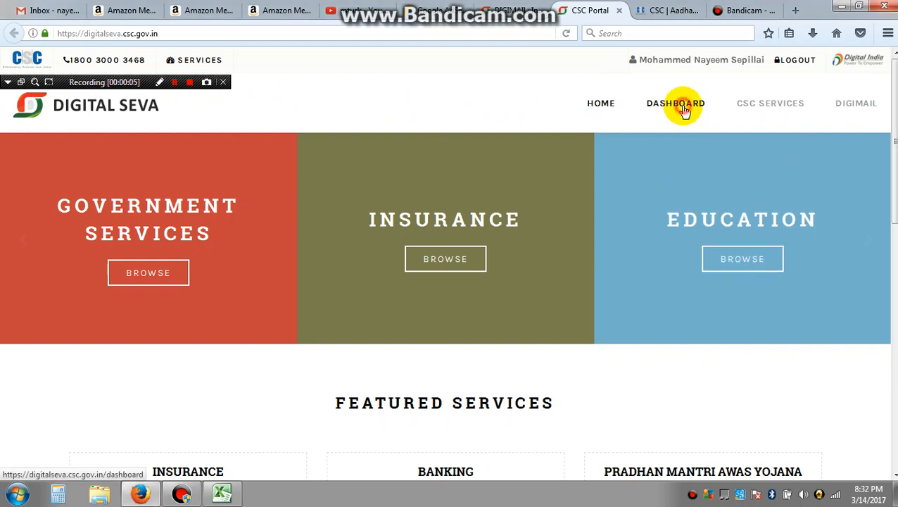
click(675, 103)
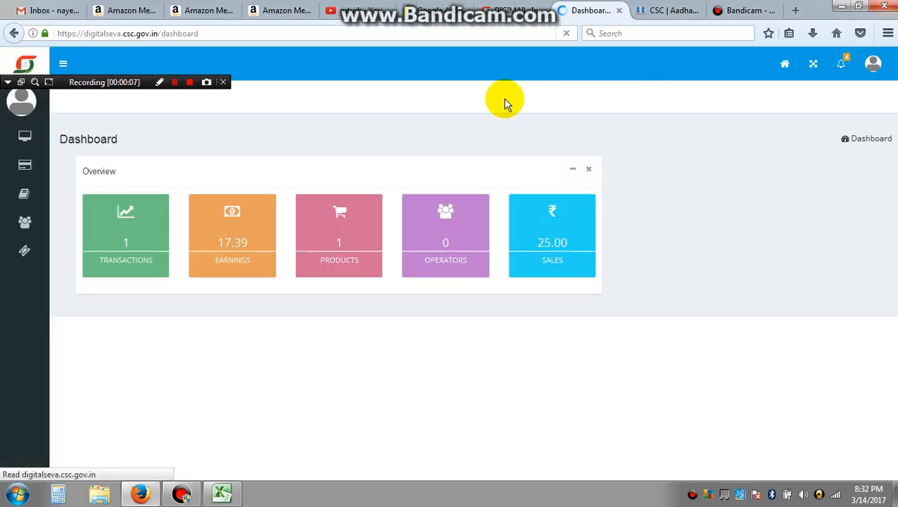
mouse_move(227, 119)
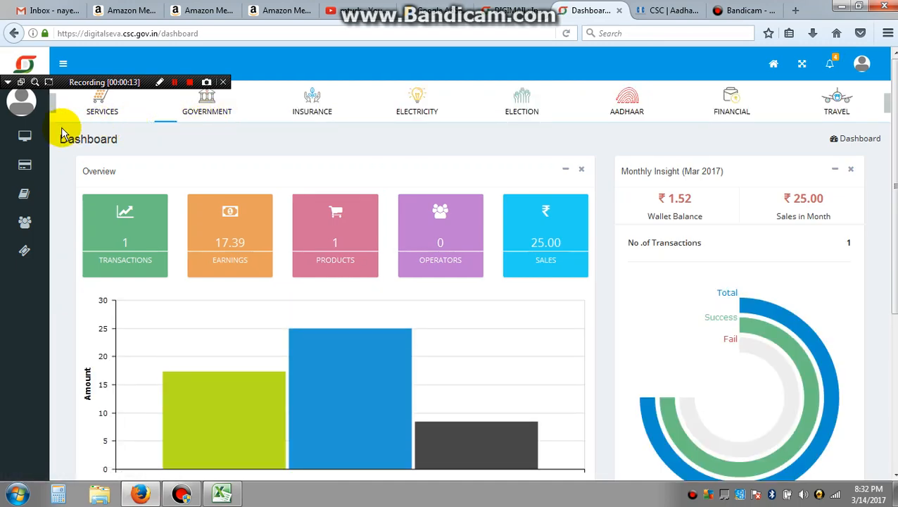
mouse_move(102, 102)
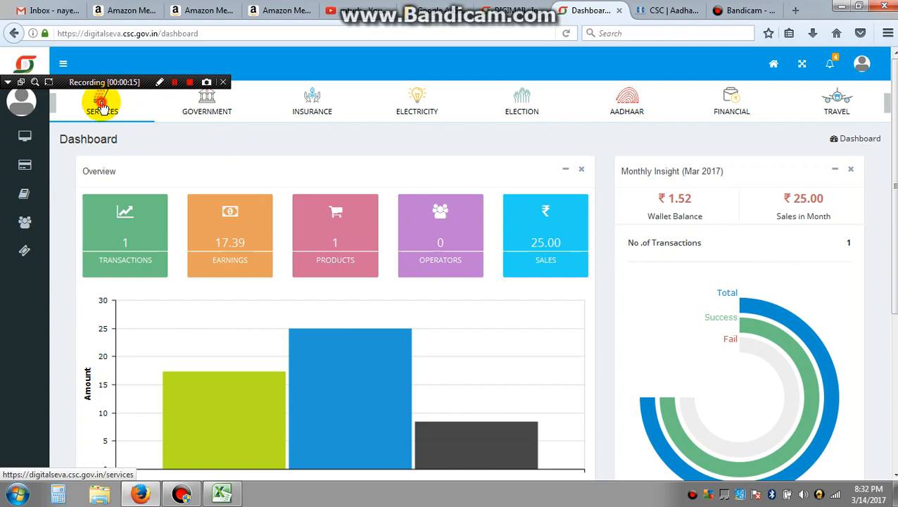
click(102, 102)
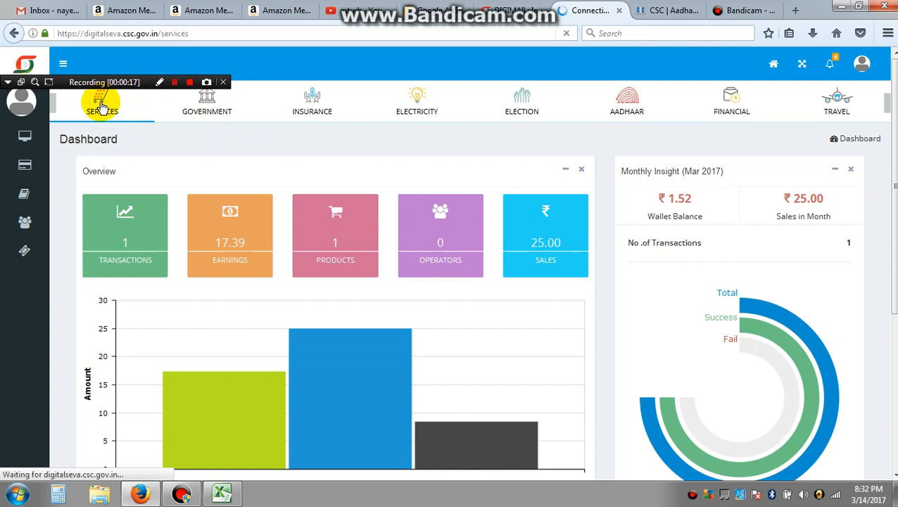
click(102, 102)
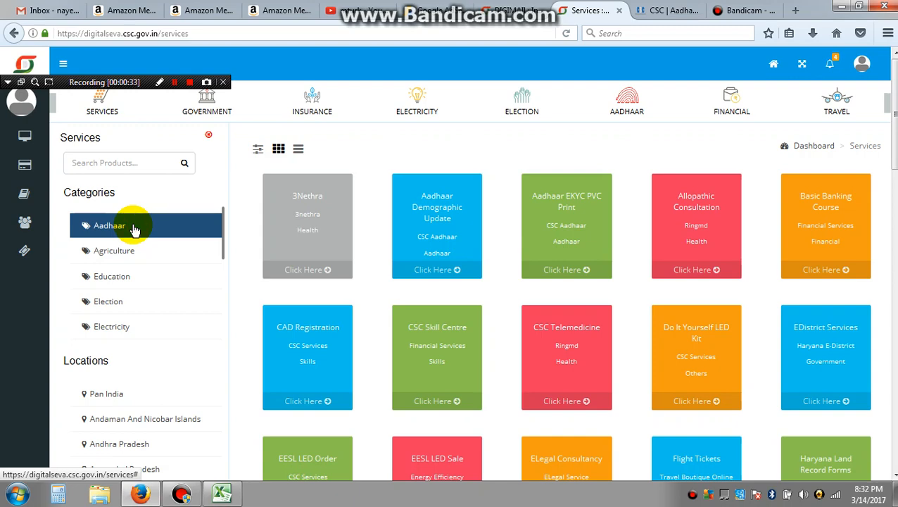
Step: Filter services to Aadhaar and launch Aadhaar Demographic Update
click(110, 225)
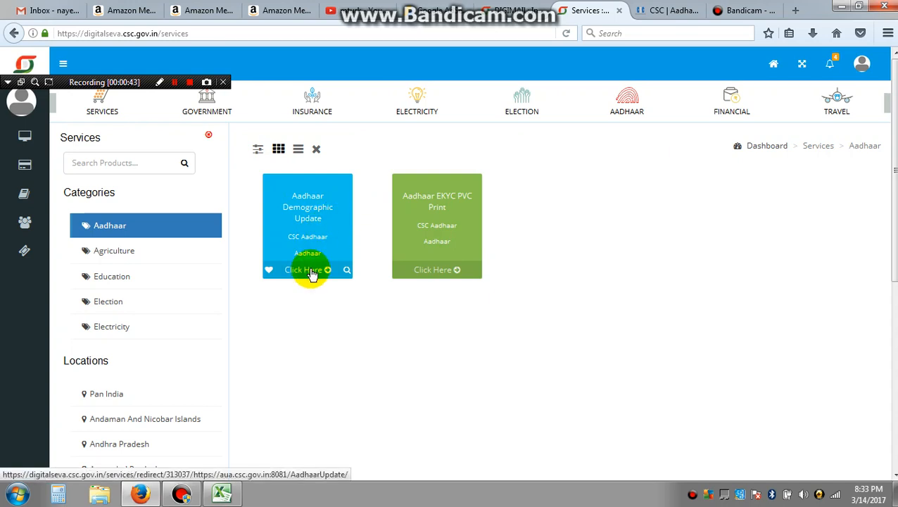
click(308, 270)
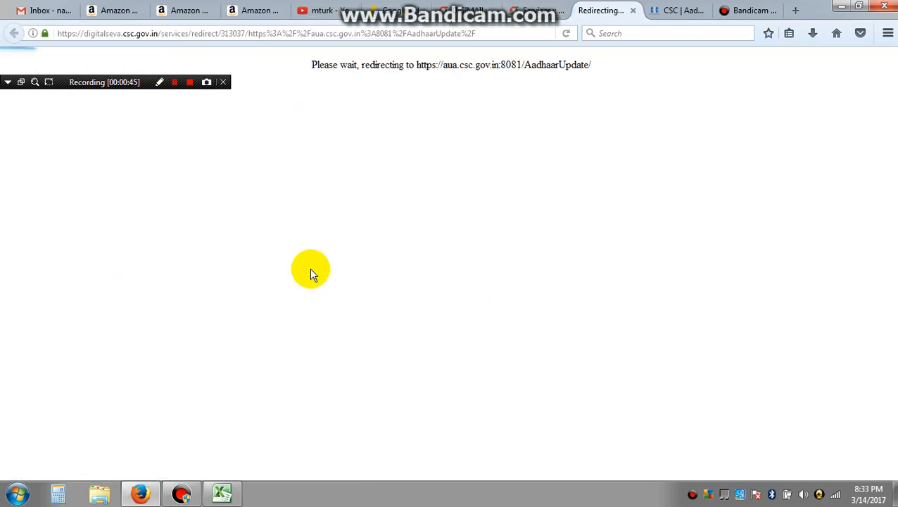
mouse_move(361, 217)
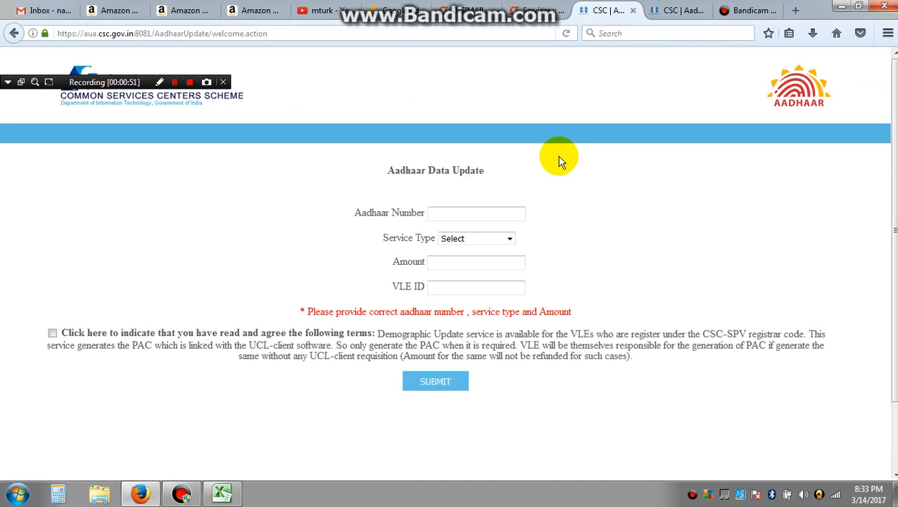
mouse_move(517, 190)
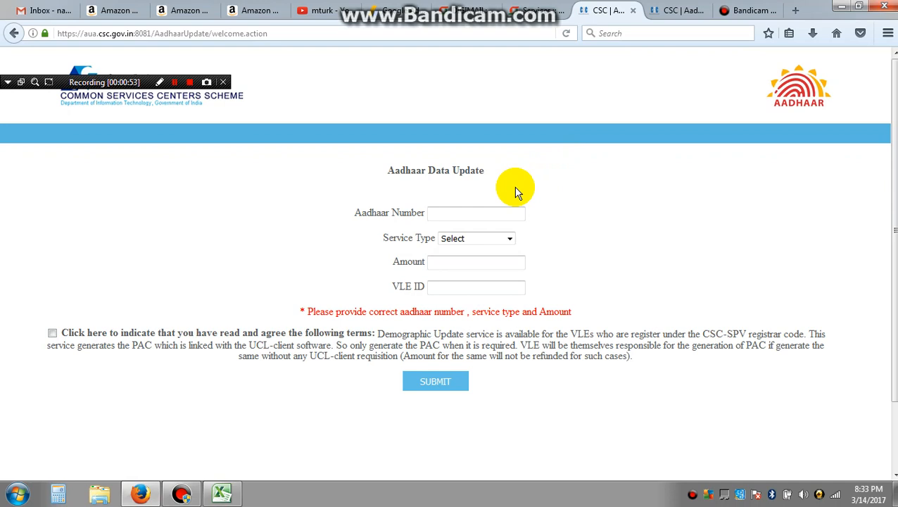
click(476, 213)
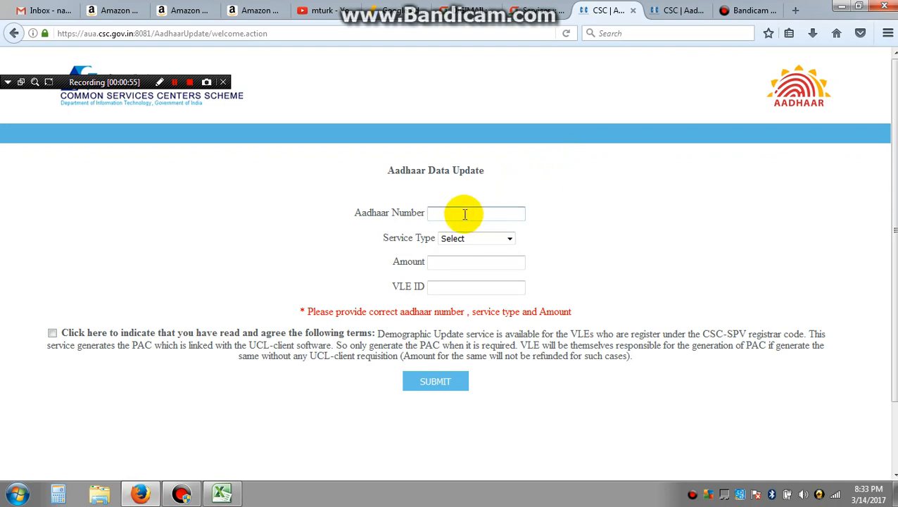
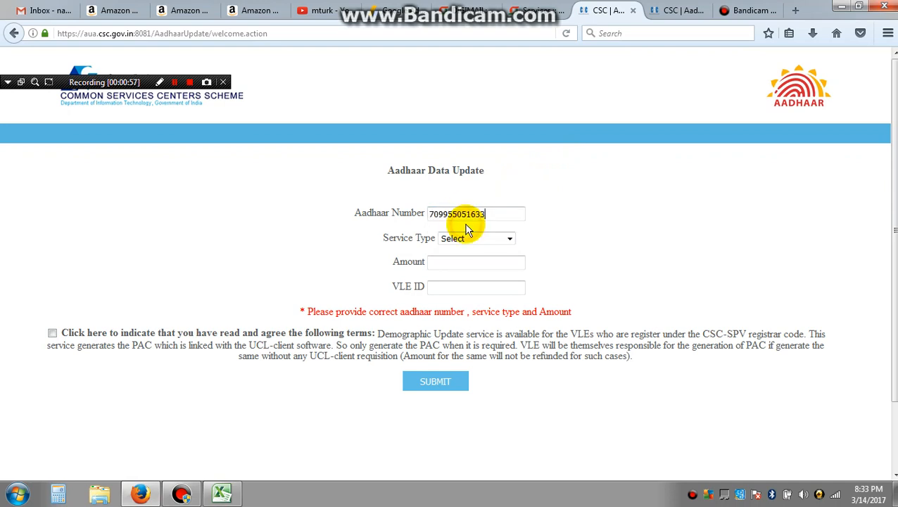
mouse_move(499, 242)
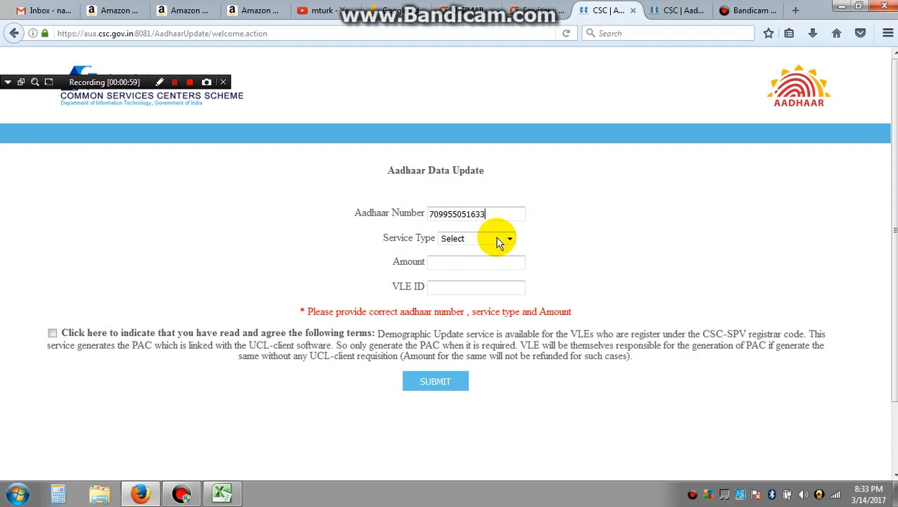
click(510, 237)
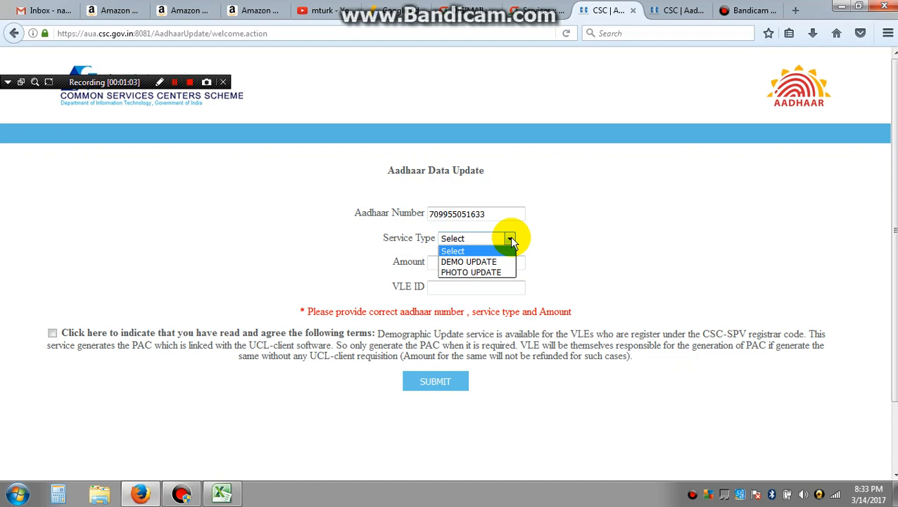
mouse_move(468, 261)
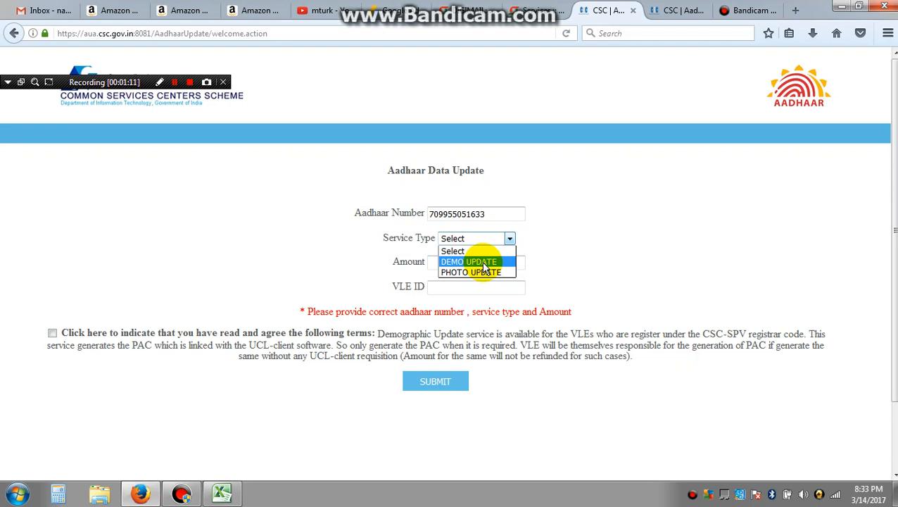
mouse_move(483, 273)
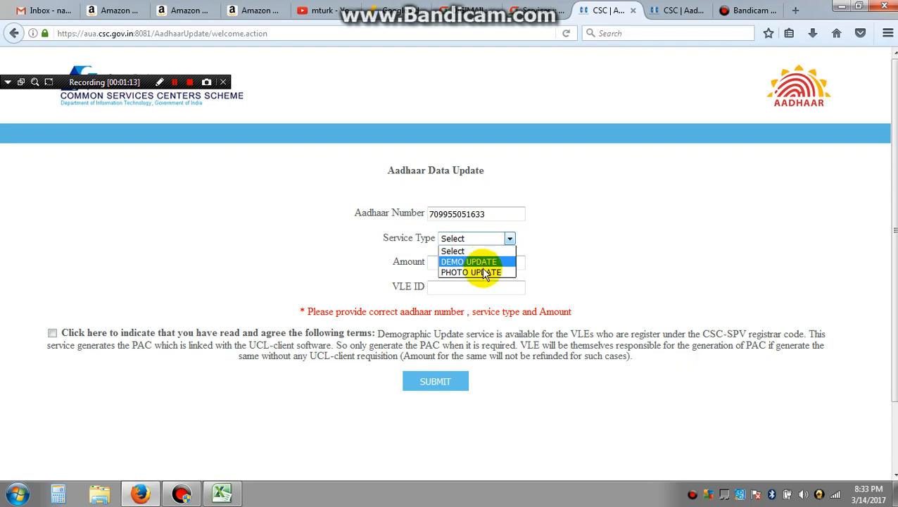
mouse_move(471, 272)
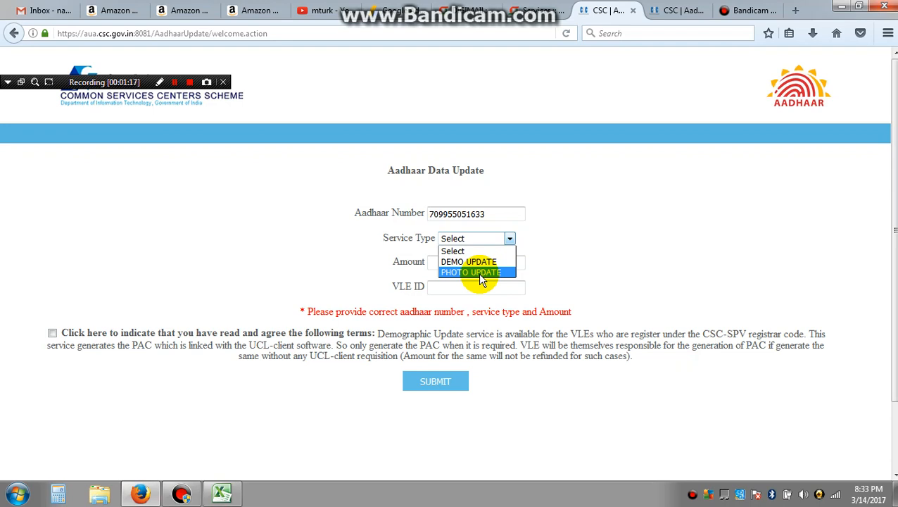
click(596, 236)
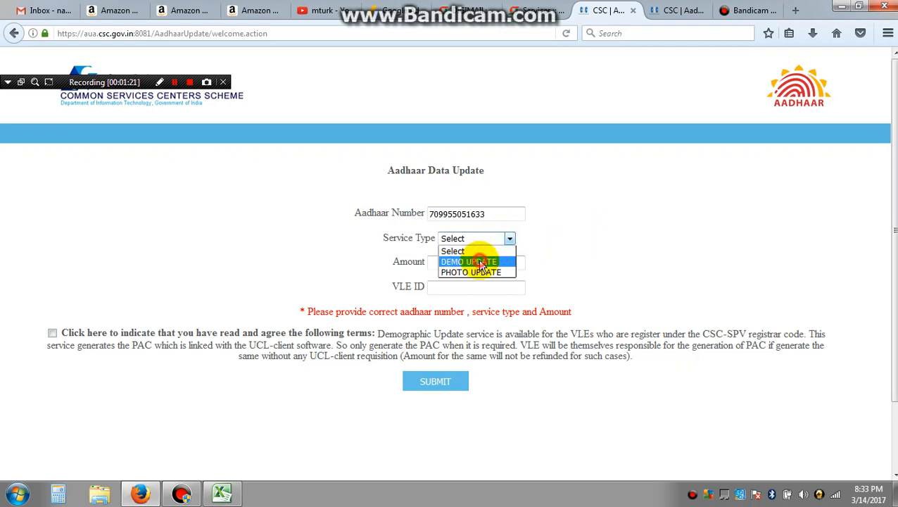
click(469, 262)
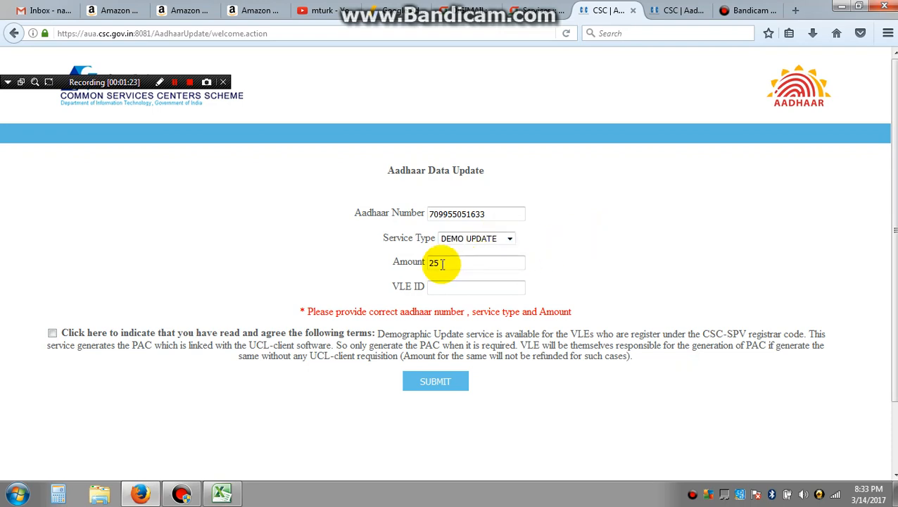
click(475, 286)
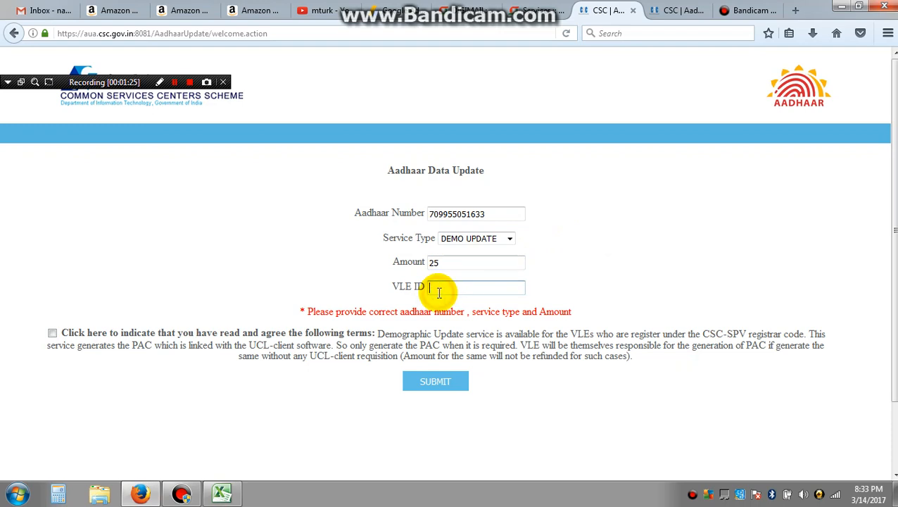
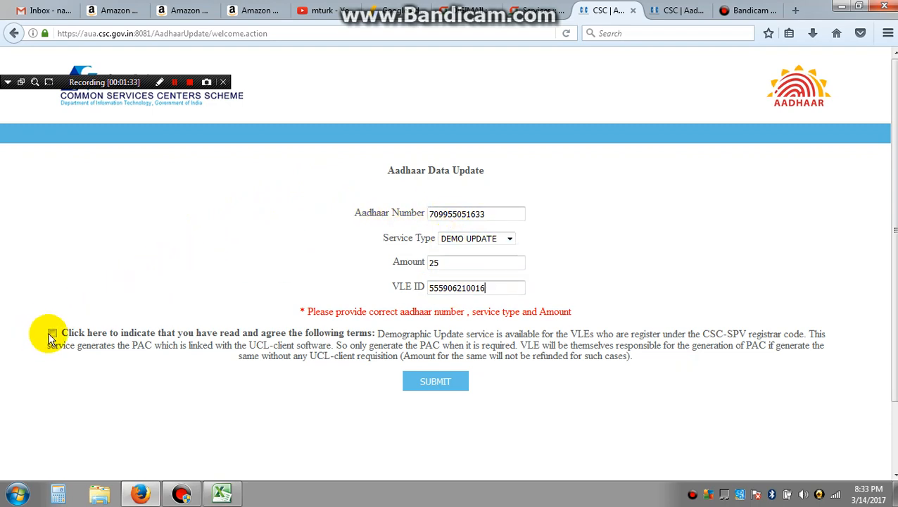
Step: Tick the checkbox agreeing to the Demographic Update terms
click(52, 333)
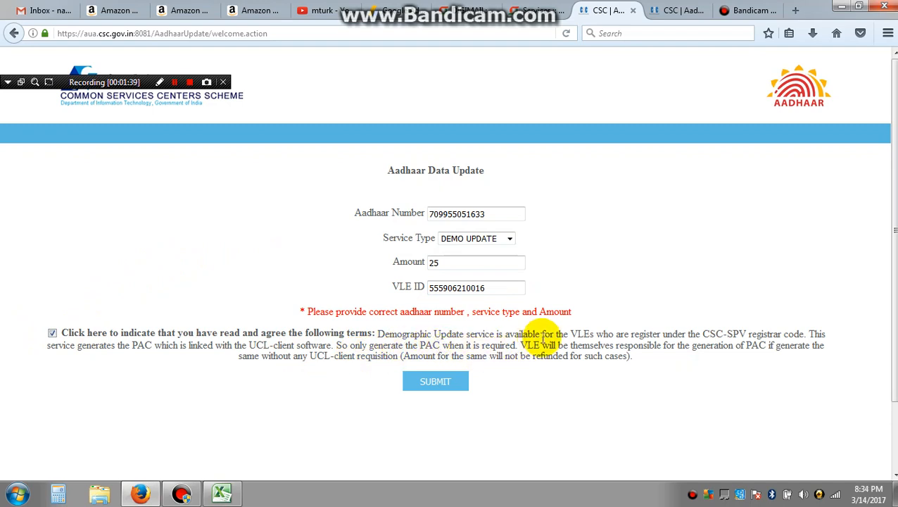
mouse_move(602, 345)
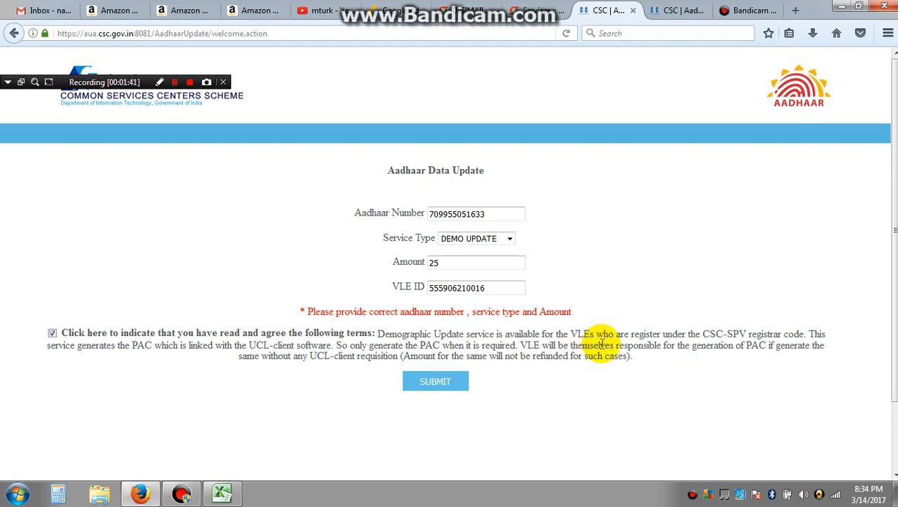
mouse_move(696, 335)
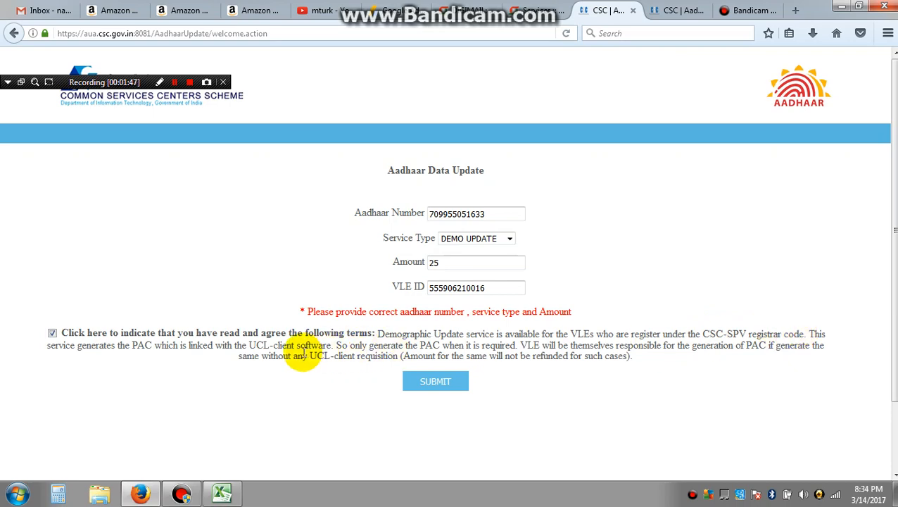
mouse_move(202, 356)
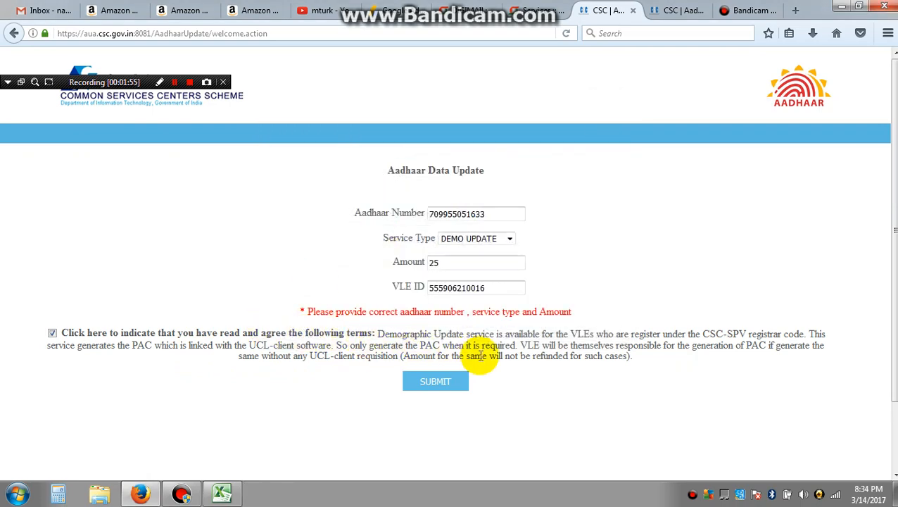
mouse_move(530, 350)
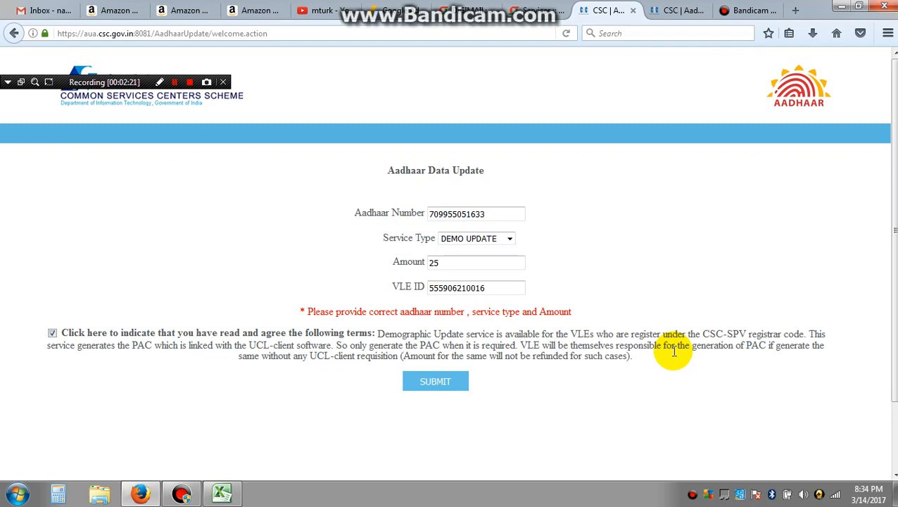
mouse_move(592, 315)
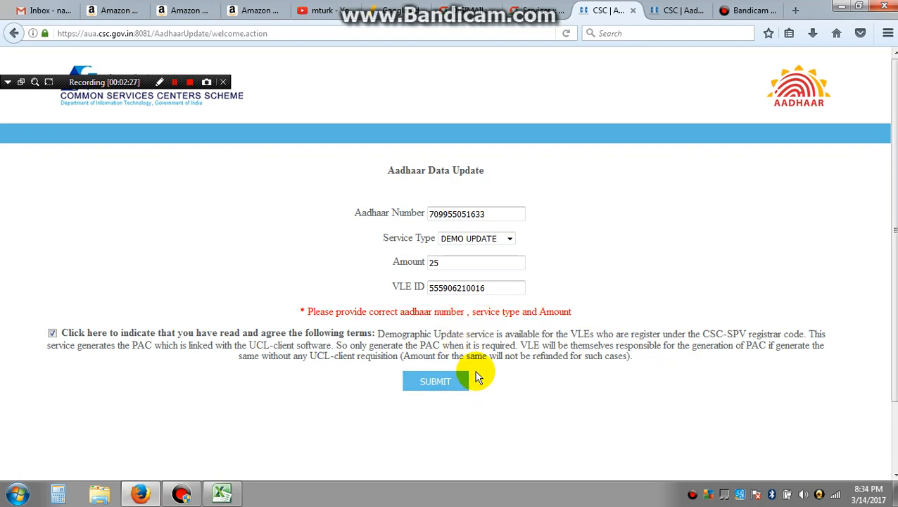
mouse_move(521, 409)
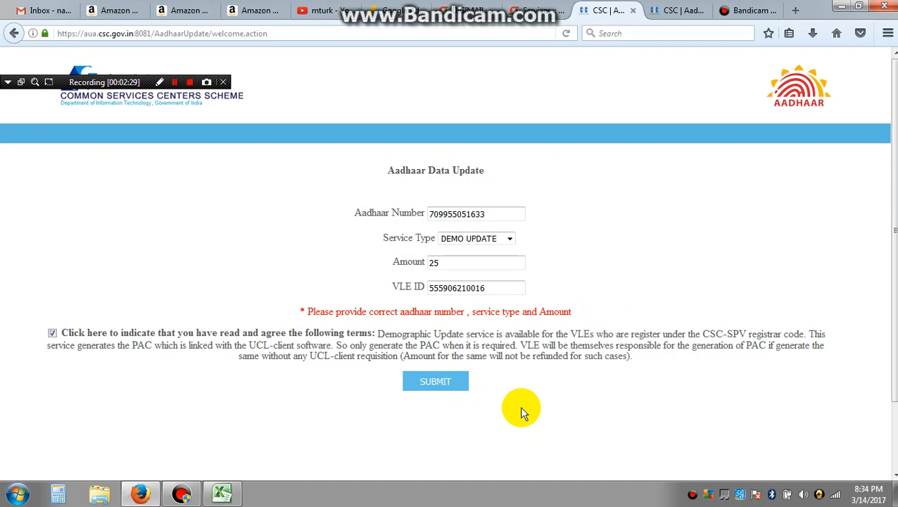
mouse_move(478, 332)
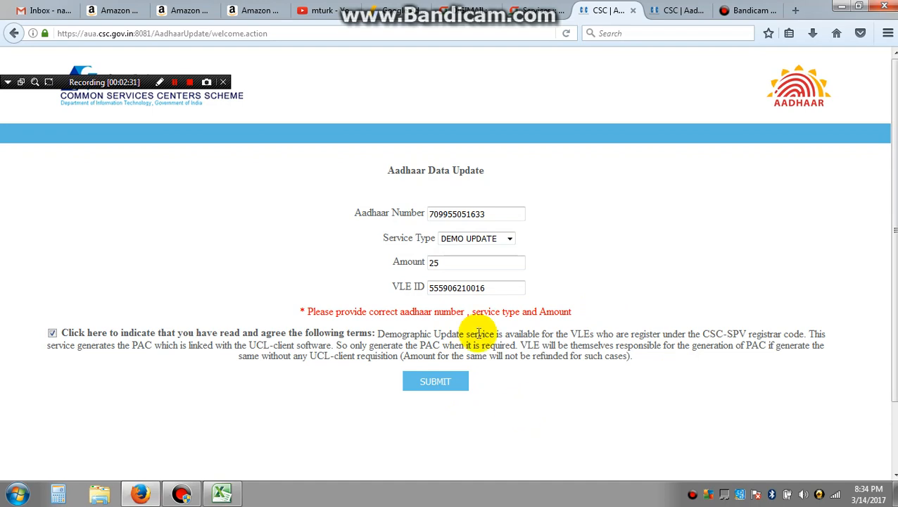
mouse_move(198, 135)
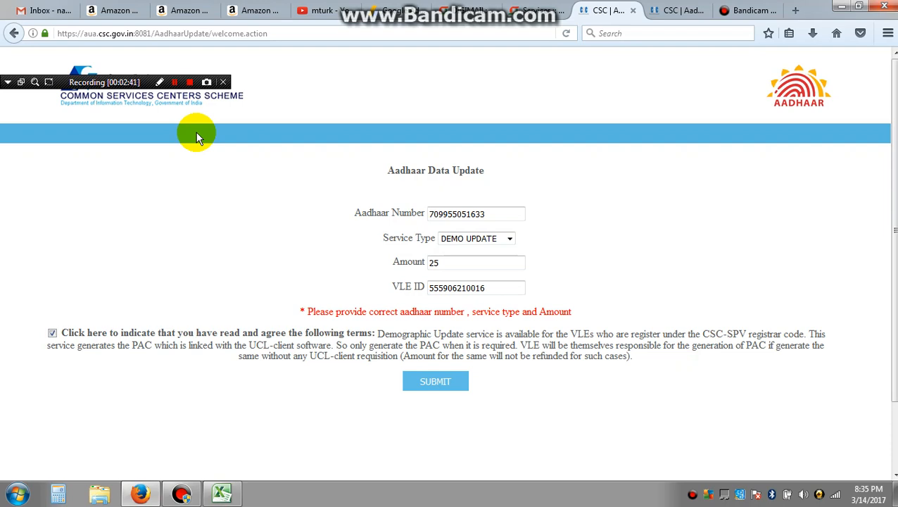
mouse_move(193, 125)
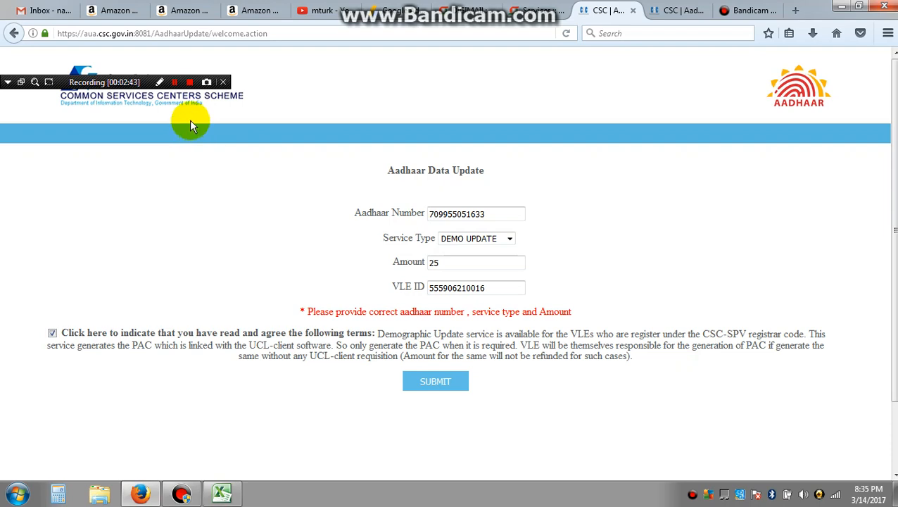
mouse_move(197, 119)
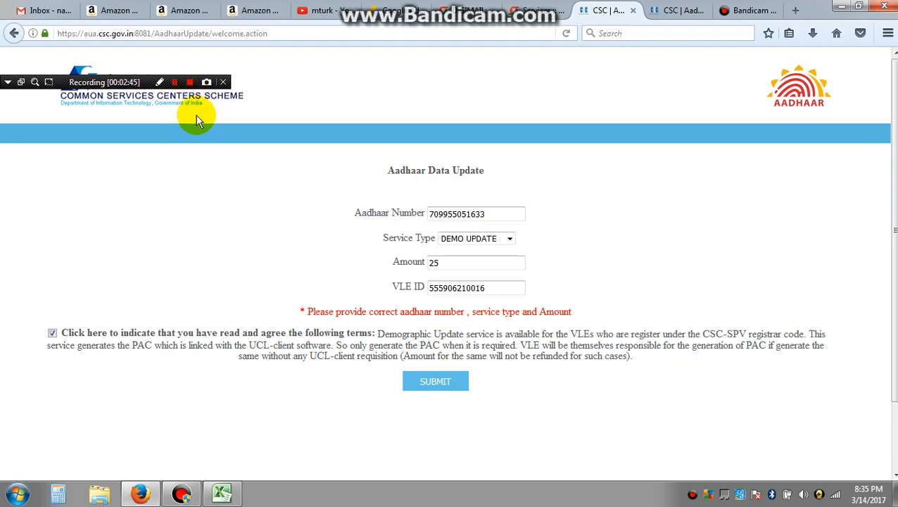
mouse_move(206, 125)
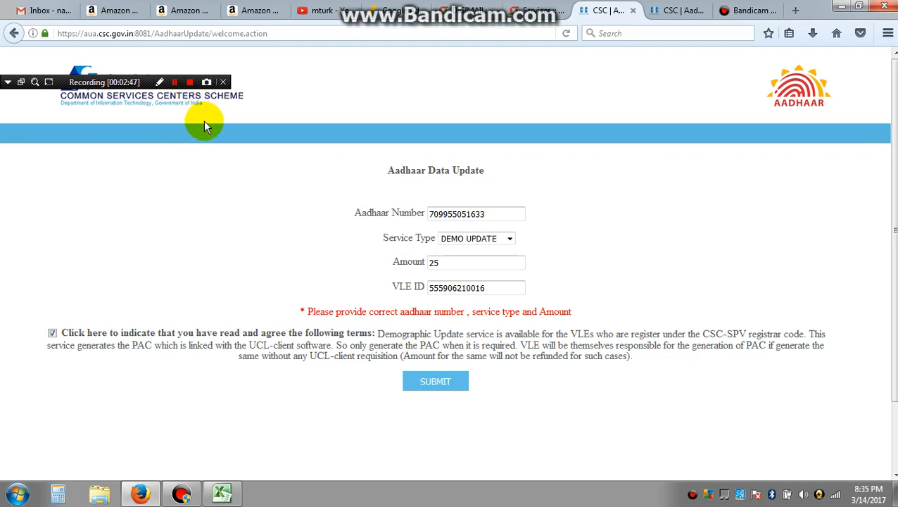